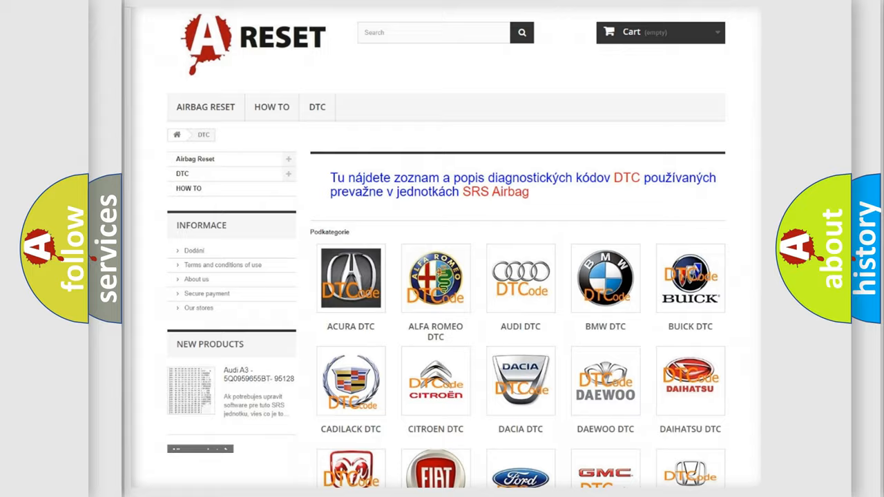
# Open the FIAT DTC tile and scroll through its list of airbag fault codes.
pyautogui.scroll(-3)
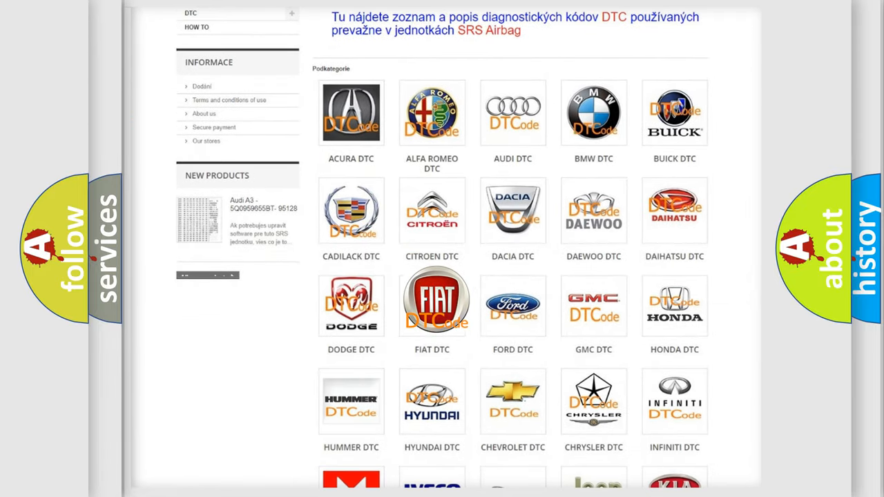
pyautogui.click(431, 301)
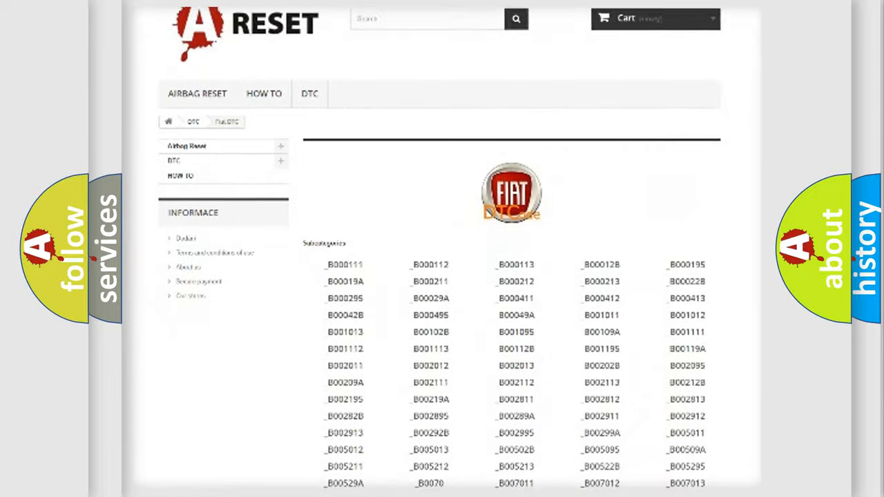
pyautogui.scroll(-3)
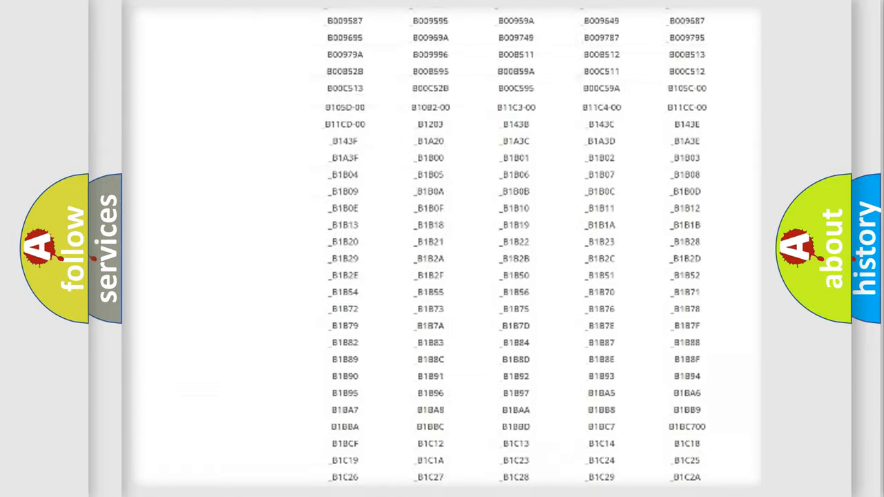
pyautogui.scroll(3)
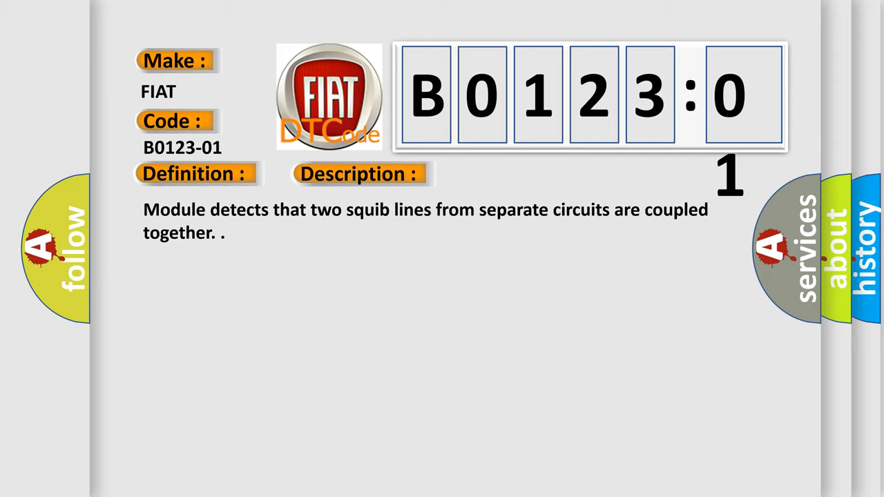
# Advance the B0123-01 slide to reveal the Cause text on General Electrical Failure.
pyautogui.click(506, 173)
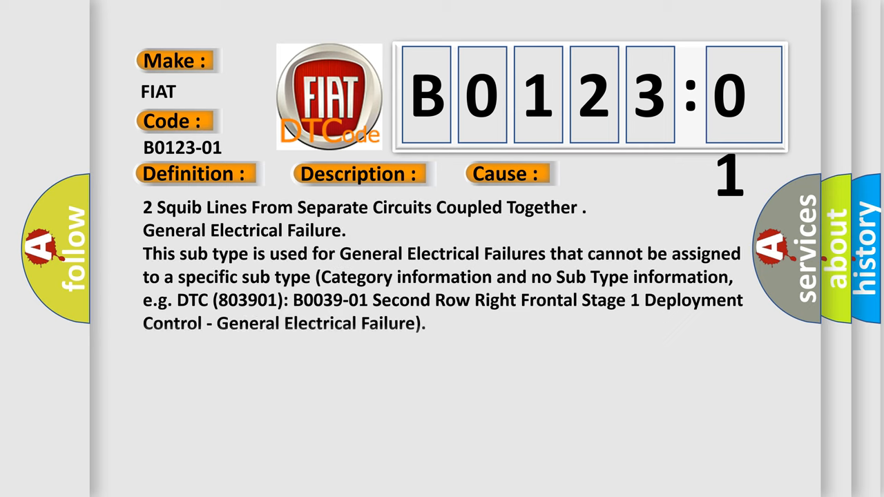